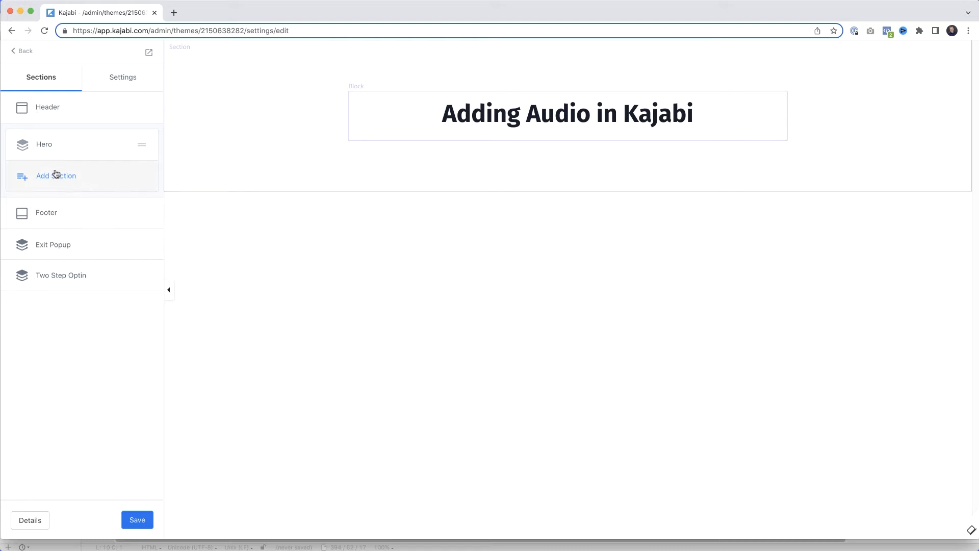
Step: Add an Audio section from the section library and open its audio block's settings
left_click(55, 175)
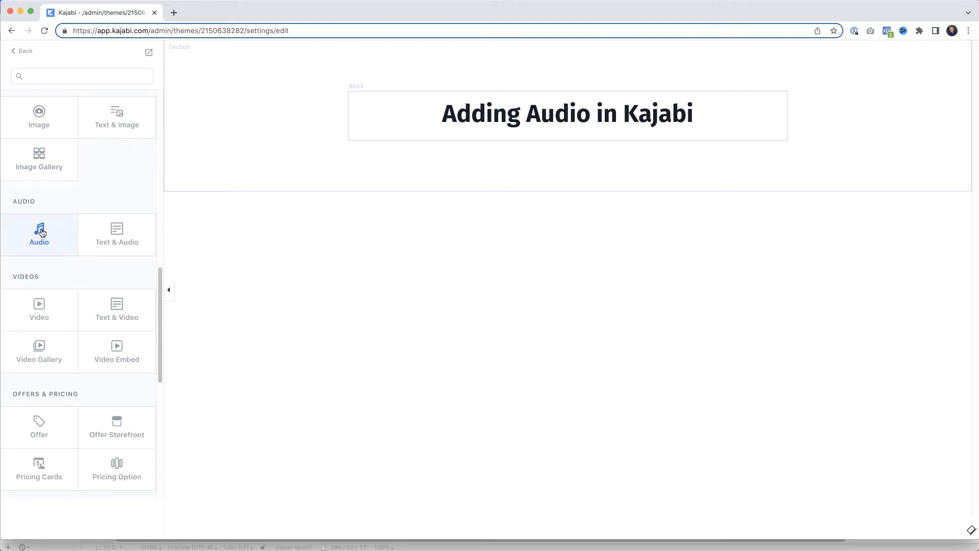
left_click(39, 232)
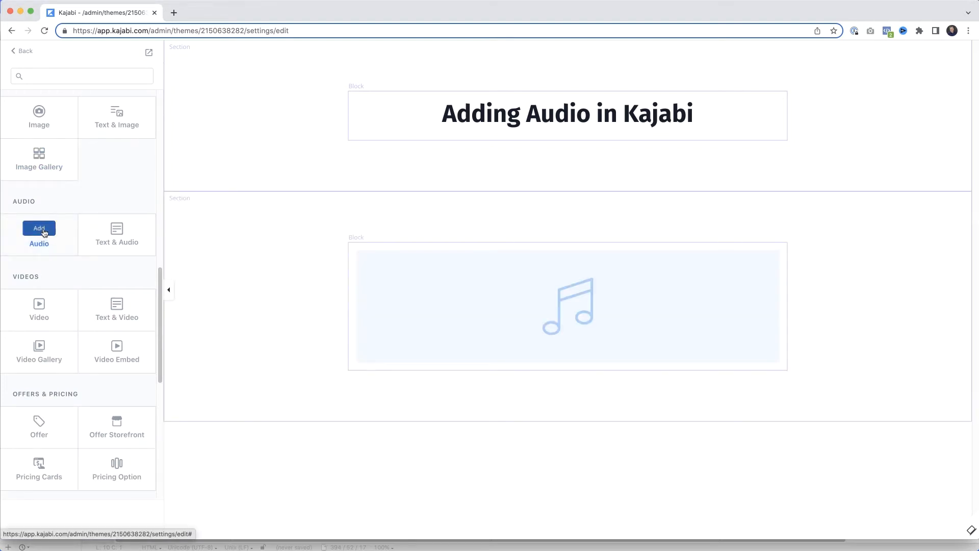
left_click(38, 231)
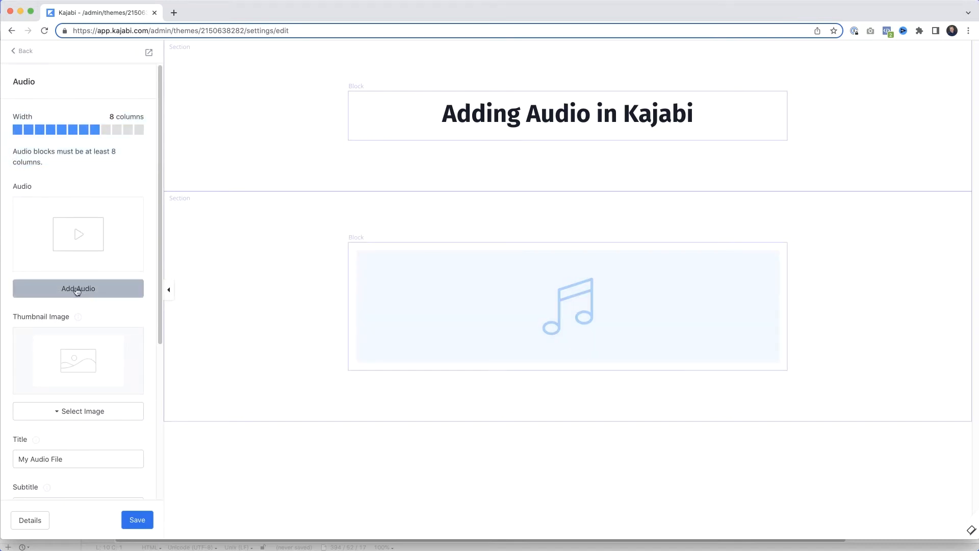
Step: Upload Happy 3.mp3 from the Audio folder as the block's audio file
left_click(77, 287)
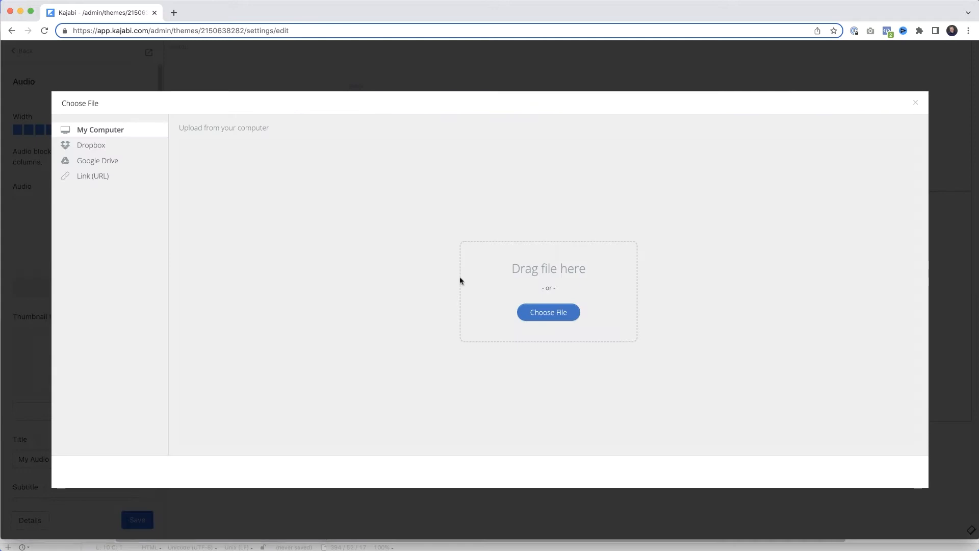
left_click(548, 312)
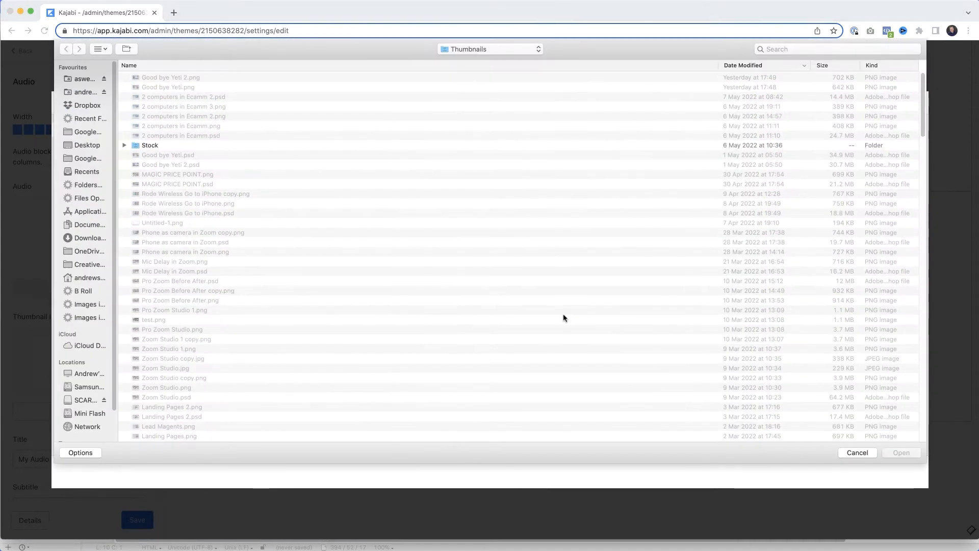
left_click(489, 49)
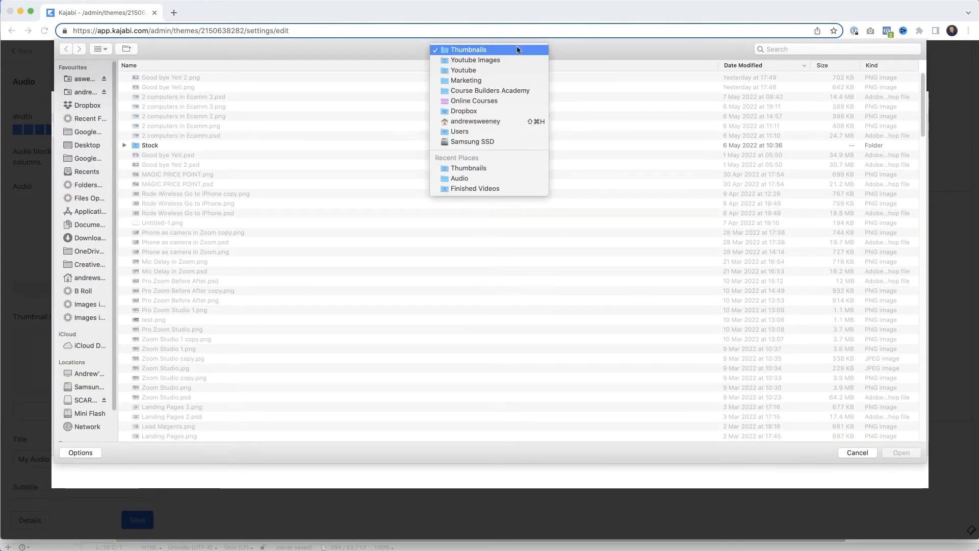
left_click(460, 178)
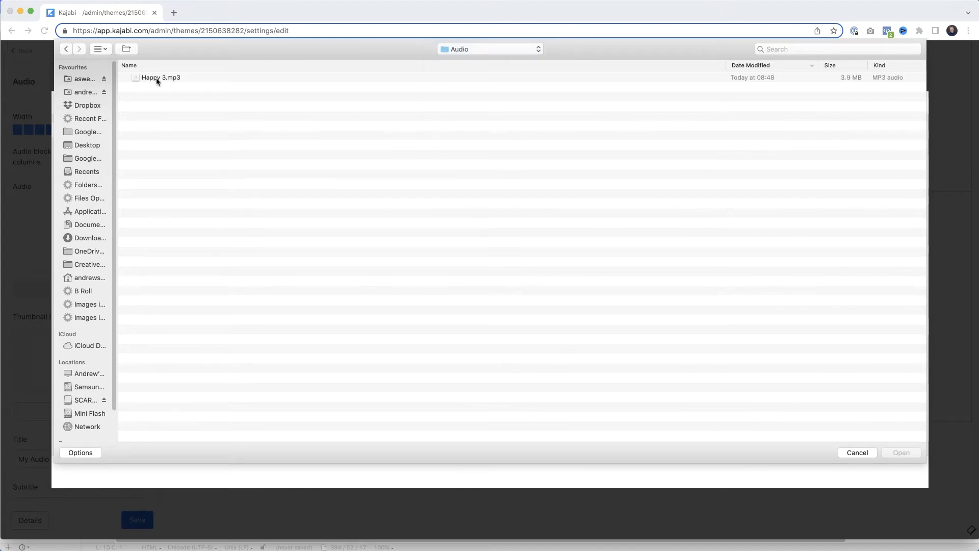
left_click(900, 452)
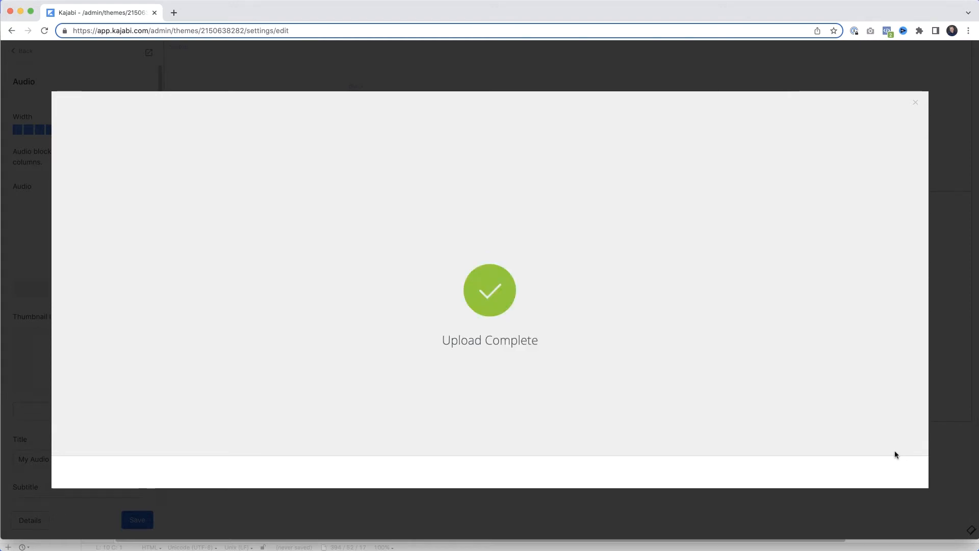
left_click(916, 102)
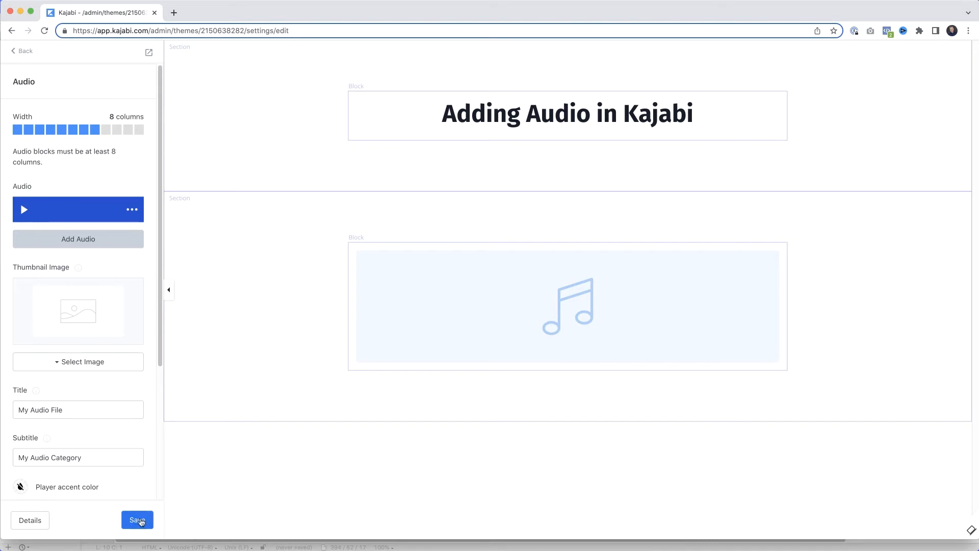
Step: Save the page so the My Audio File player appears in the preview
left_click(137, 519)
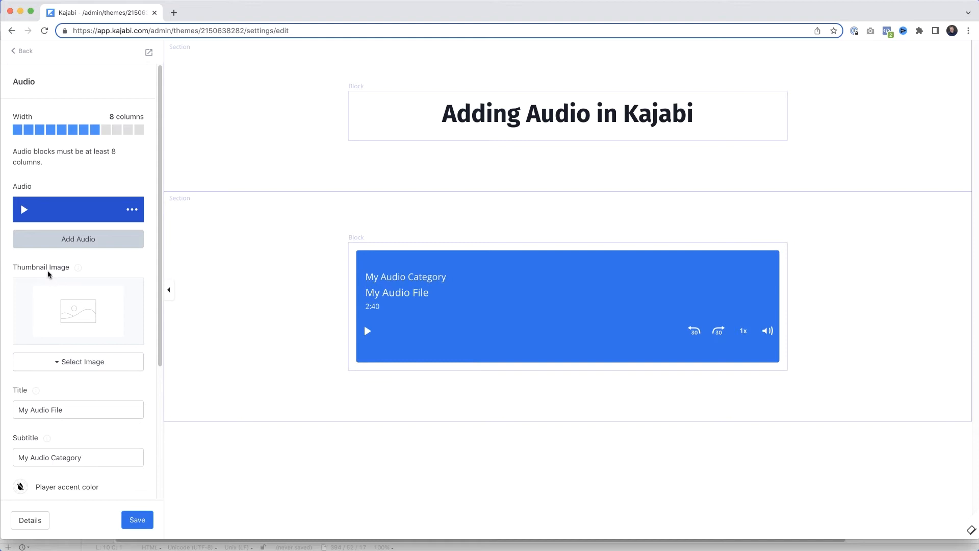
Step: Start uploading a thumbnail image, browse folders, then abandon it unset
left_click(78, 361)
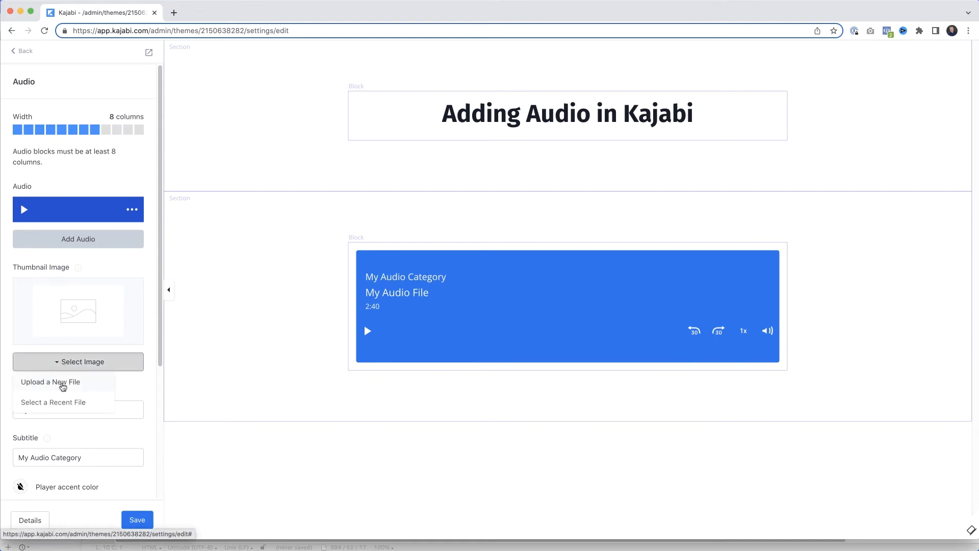
left_click(51, 382)
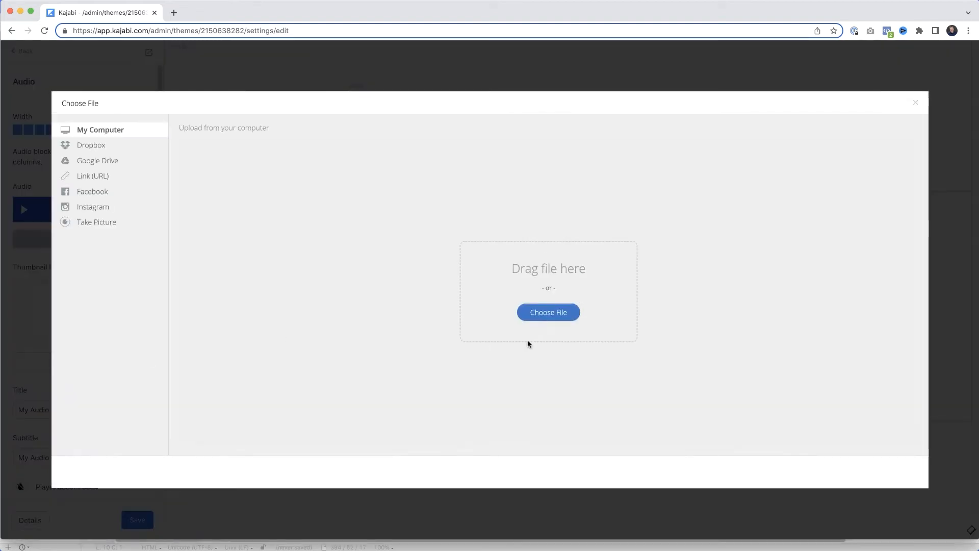
left_click(548, 313)
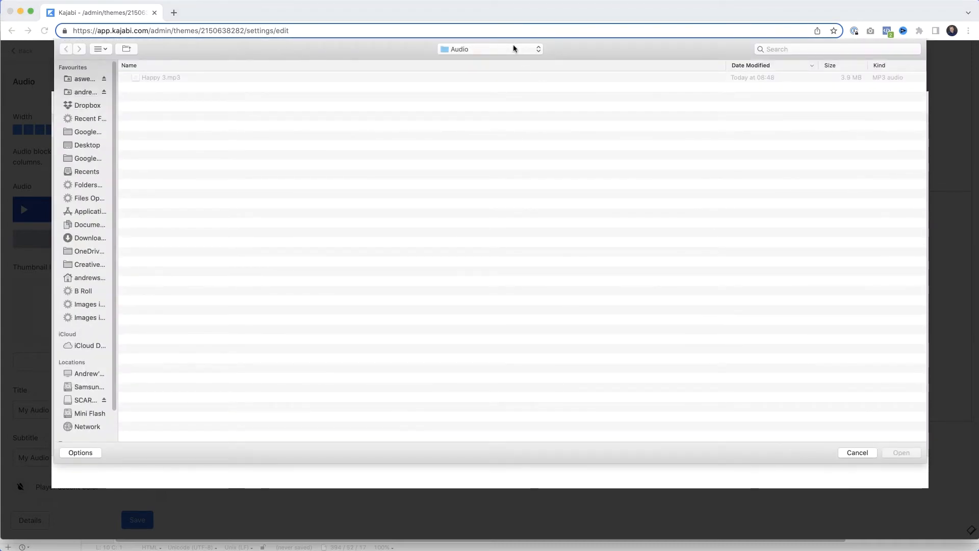
left_click(490, 49)
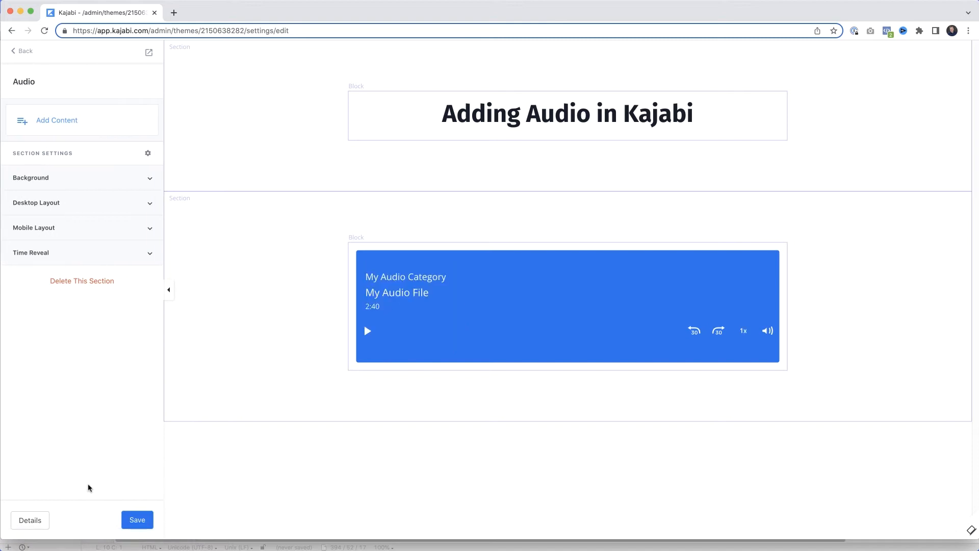
mouse_move(97, 285)
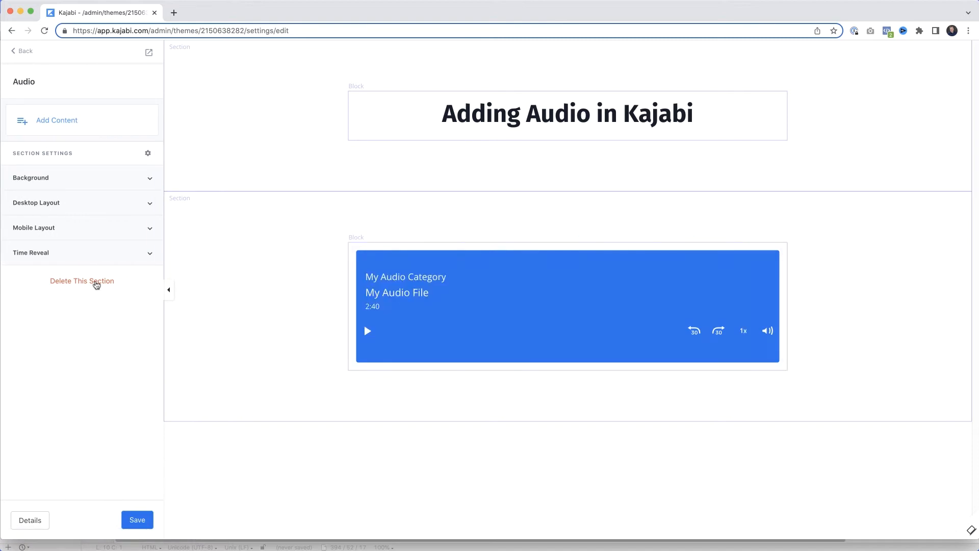
Step: Delete the Audio section, leaving only the Hero section
left_click(81, 280)
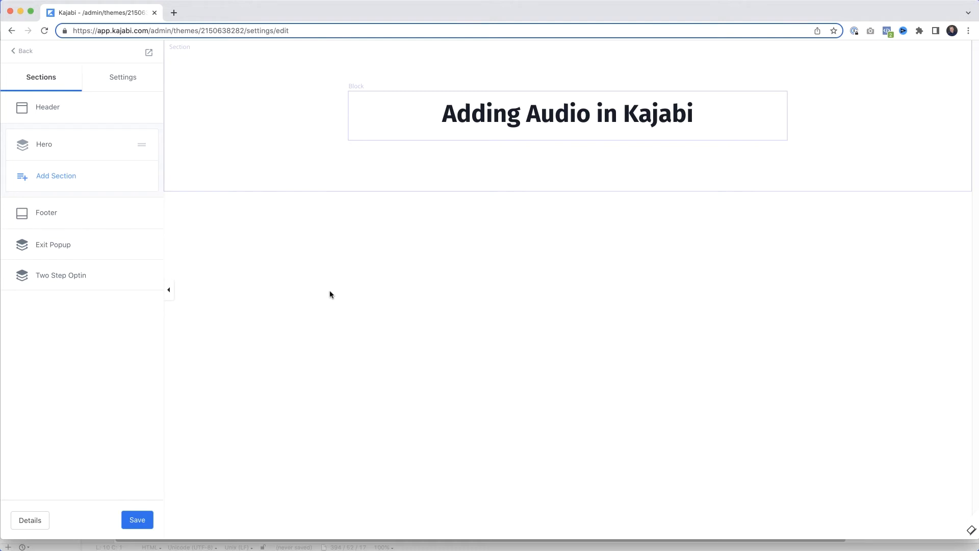
Step: Add a fresh Audio section and open its empty audio block's settings
left_click(55, 176)
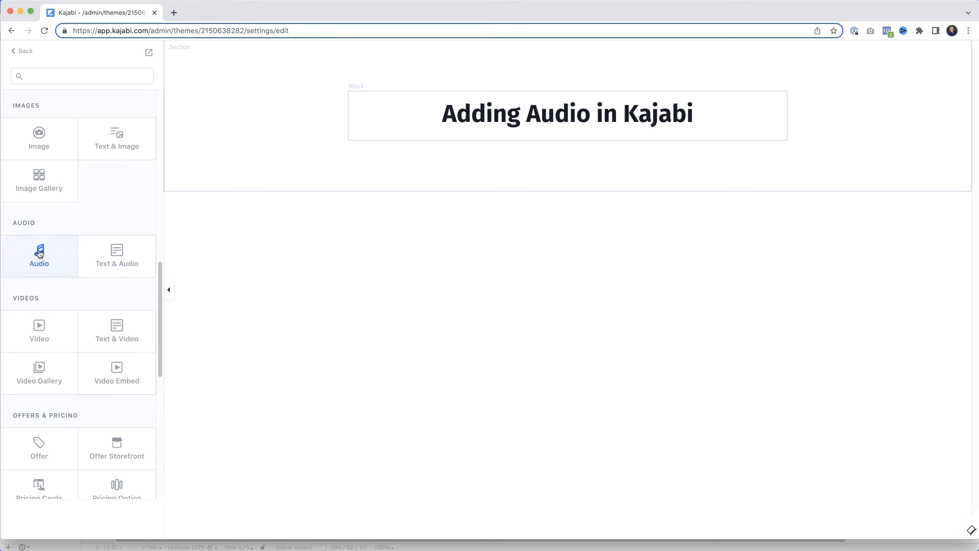
left_click(39, 255)
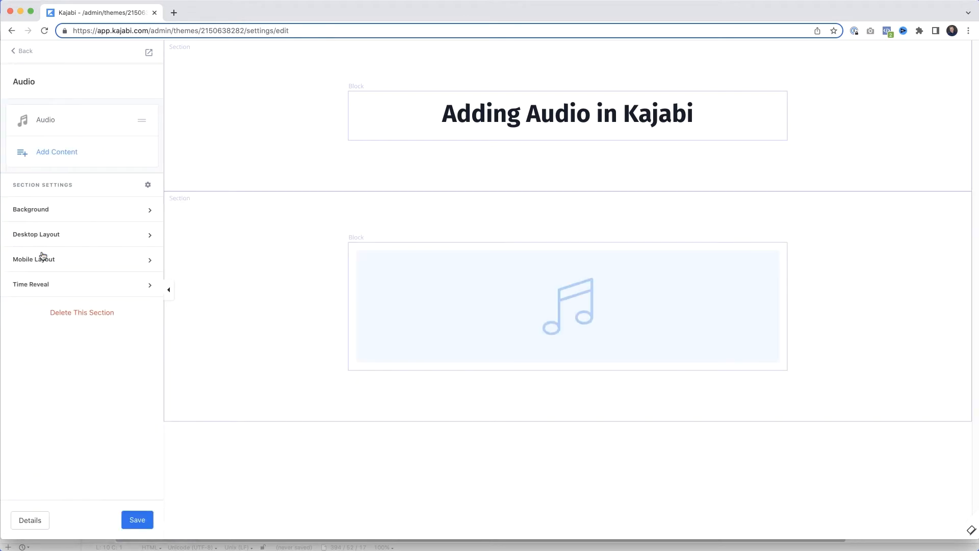
mouse_move(526, 293)
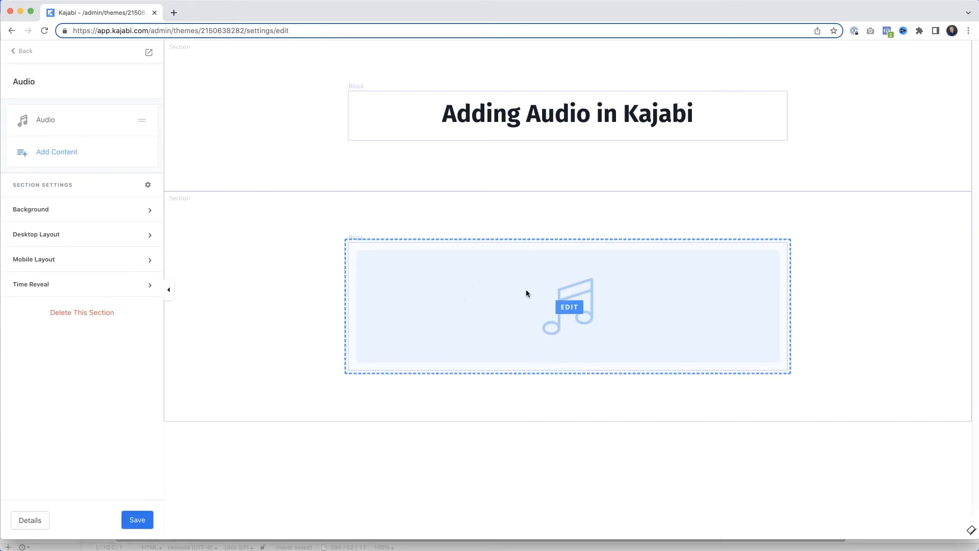
left_click(568, 307)
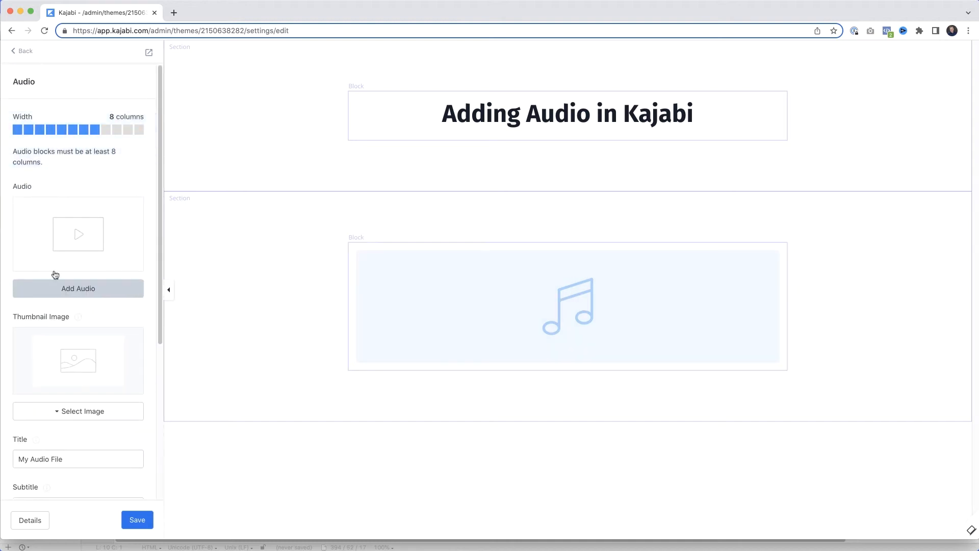
Step: Upload Happy 3.mp3 to the new audio block and save the page
left_click(78, 288)
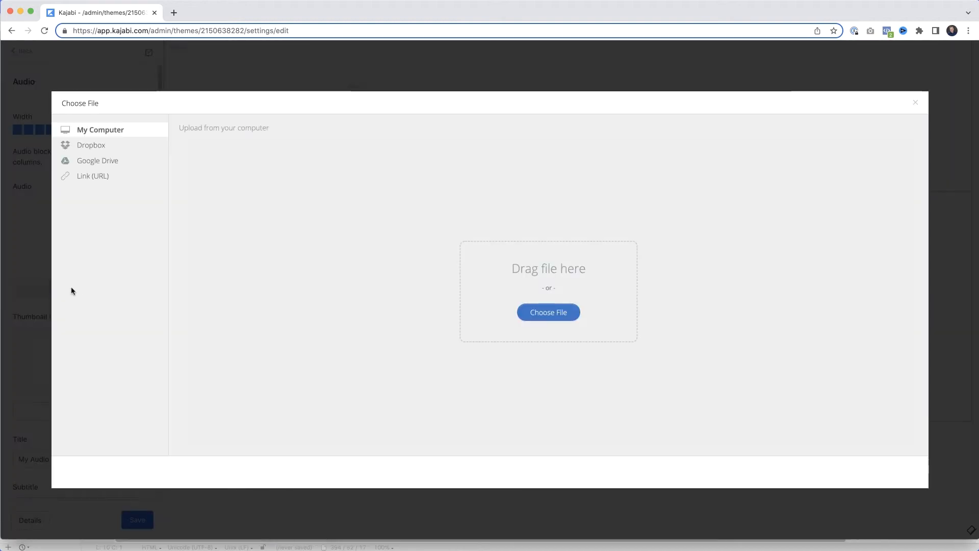
left_click(548, 312)
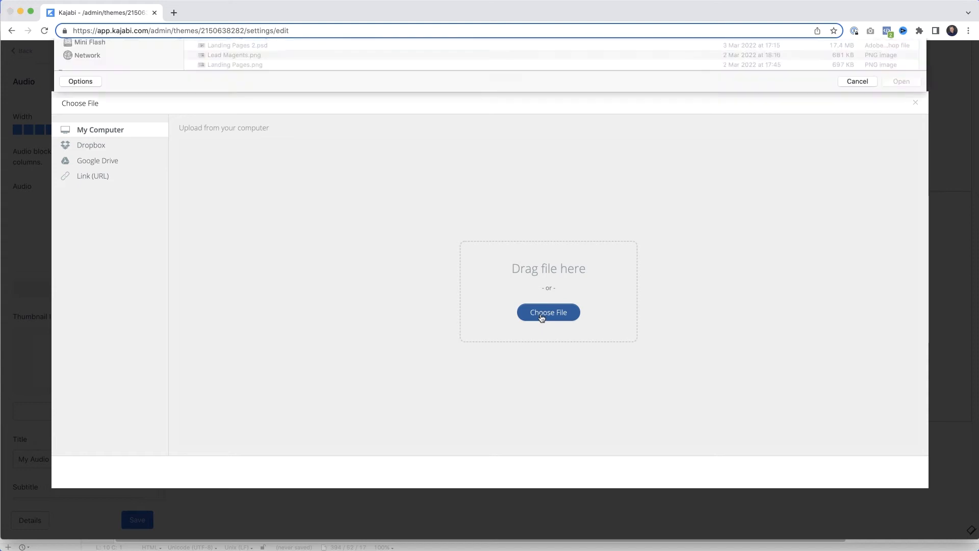
left_click(548, 312)
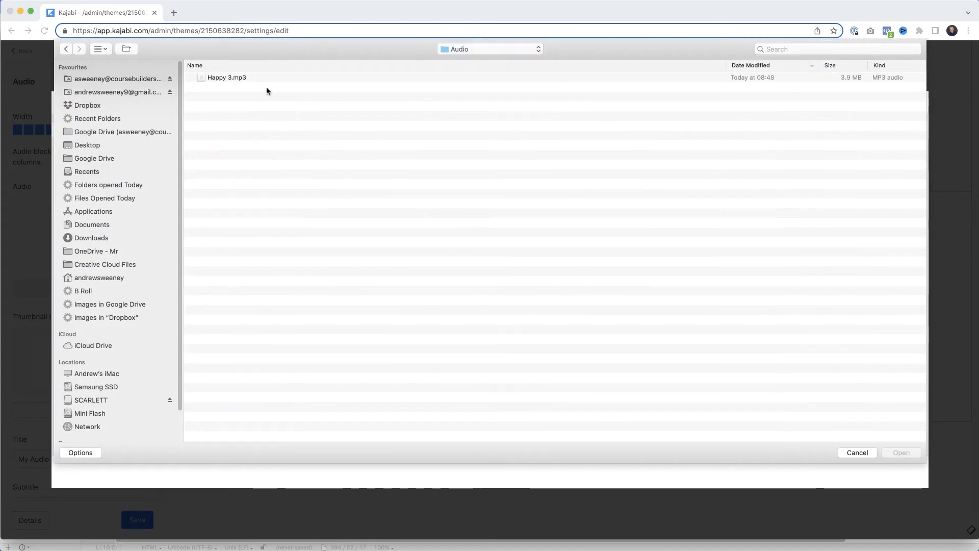
left_click(900, 452)
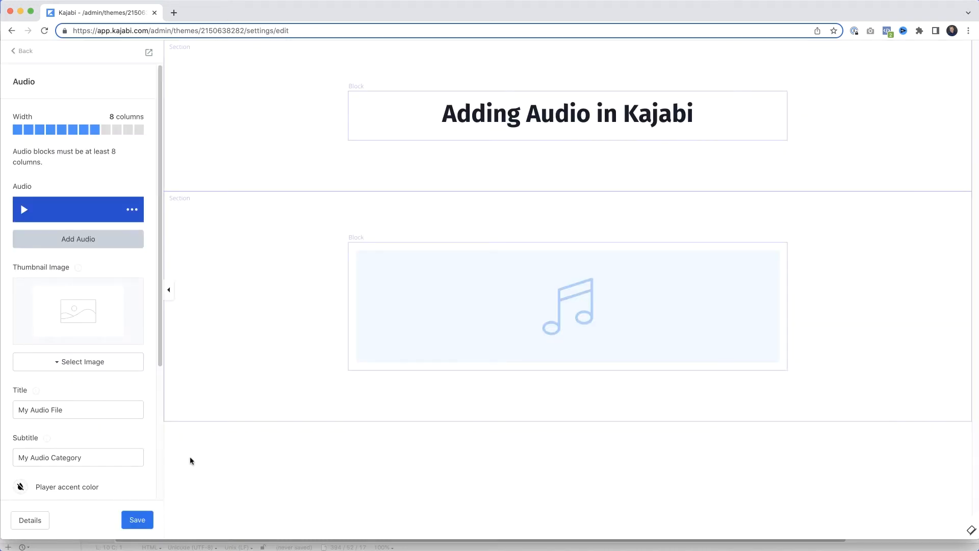
left_click(136, 519)
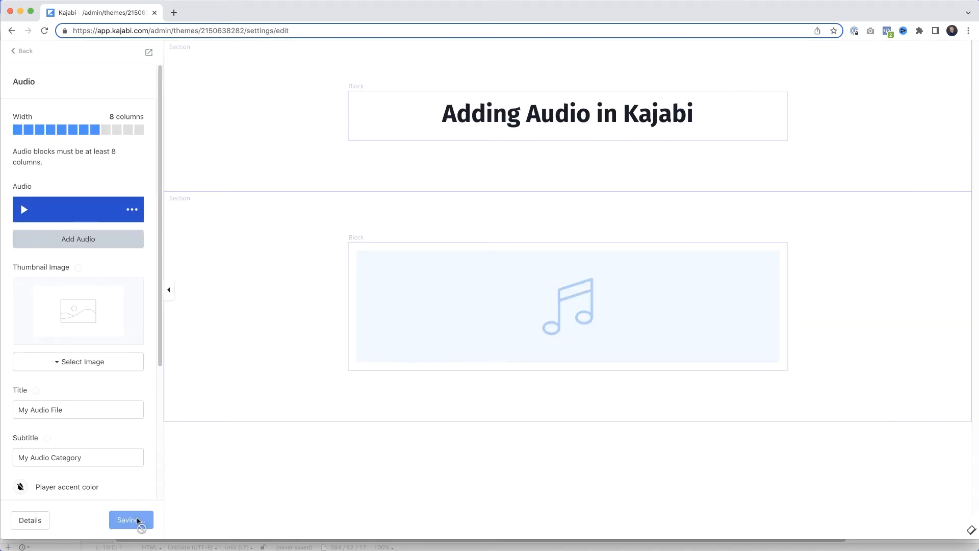
left_click(131, 519)
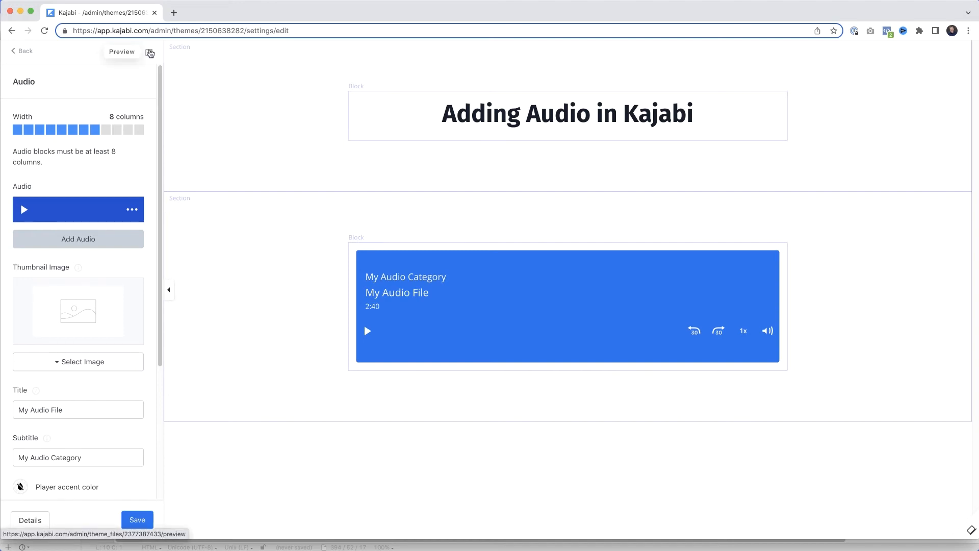
Step: Preview the page, open Developer Tools Sources and expand fast.wistia.com
left_click(121, 51)
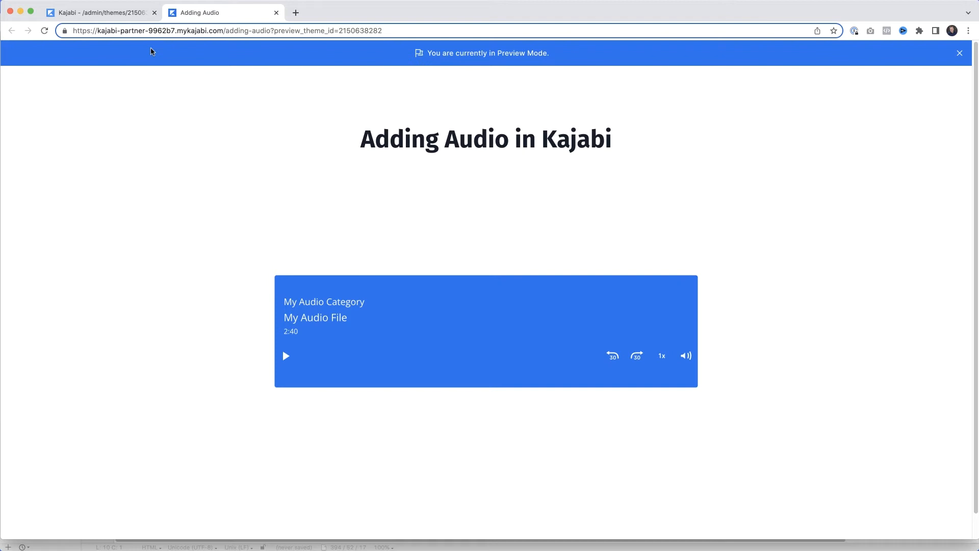
left_click(115, 6)
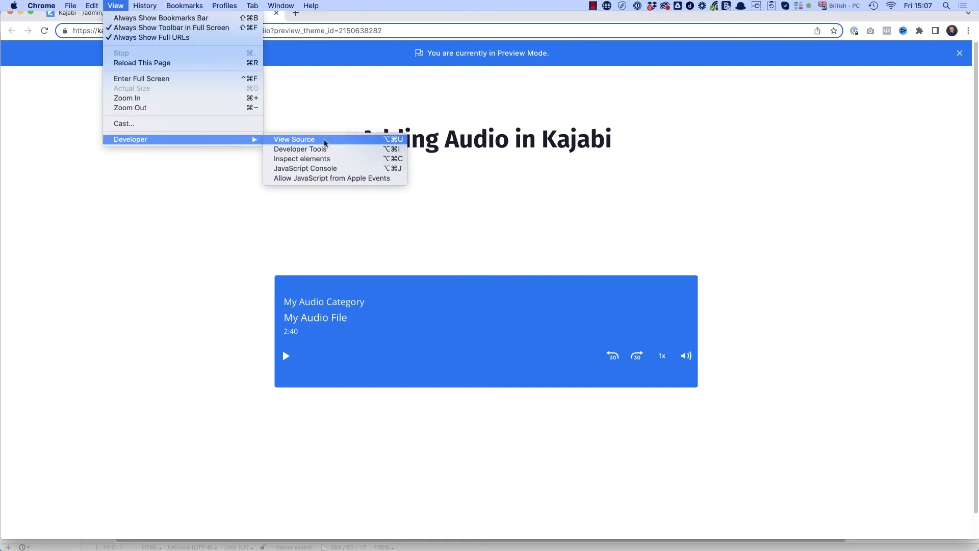
left_click(300, 149)
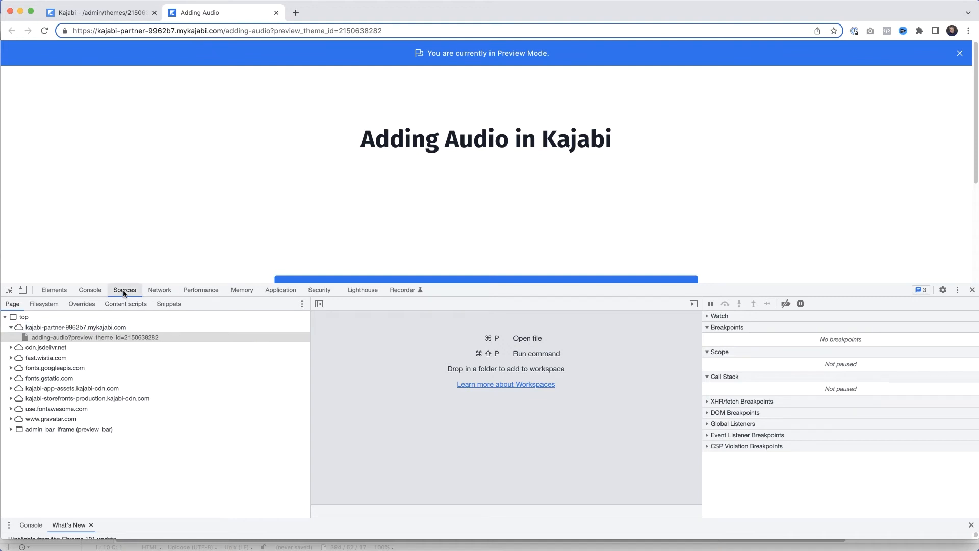
mouse_move(89, 190)
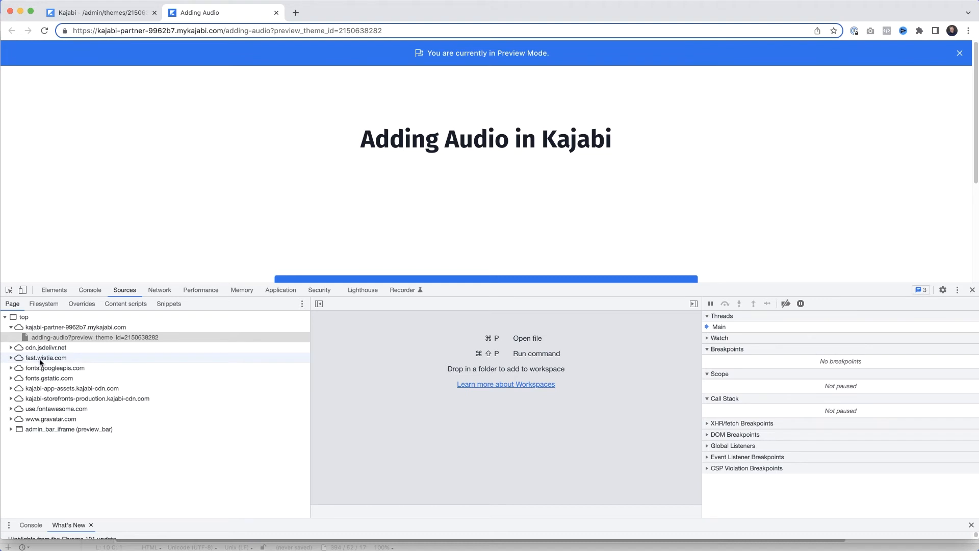
left_click(10, 357)
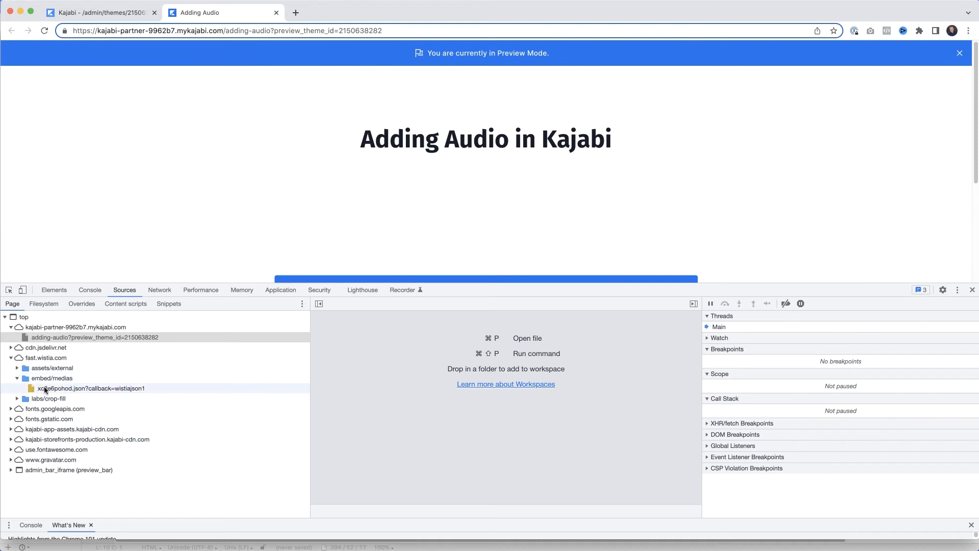
Step: Open the Wistia embed/medias JSON file to find the .bin delivery URL
left_click(91, 388)
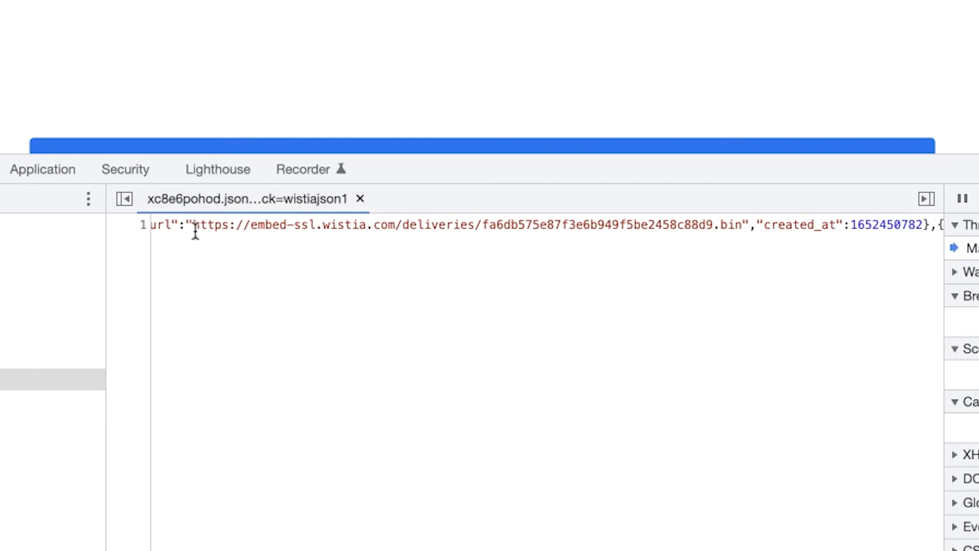
mouse_move(762, 224)
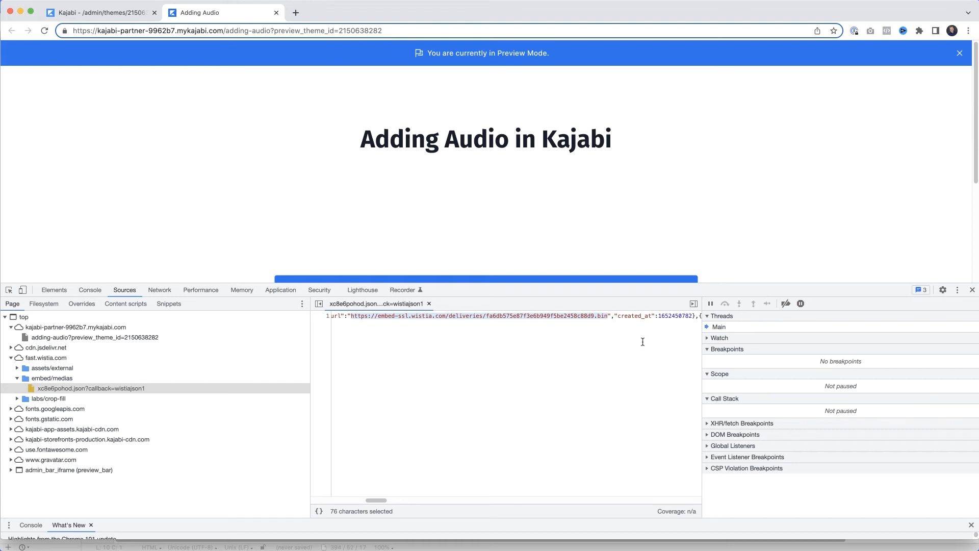
Step: Return to the Kajabi editor and delete the original Audio section
left_click(100, 13)
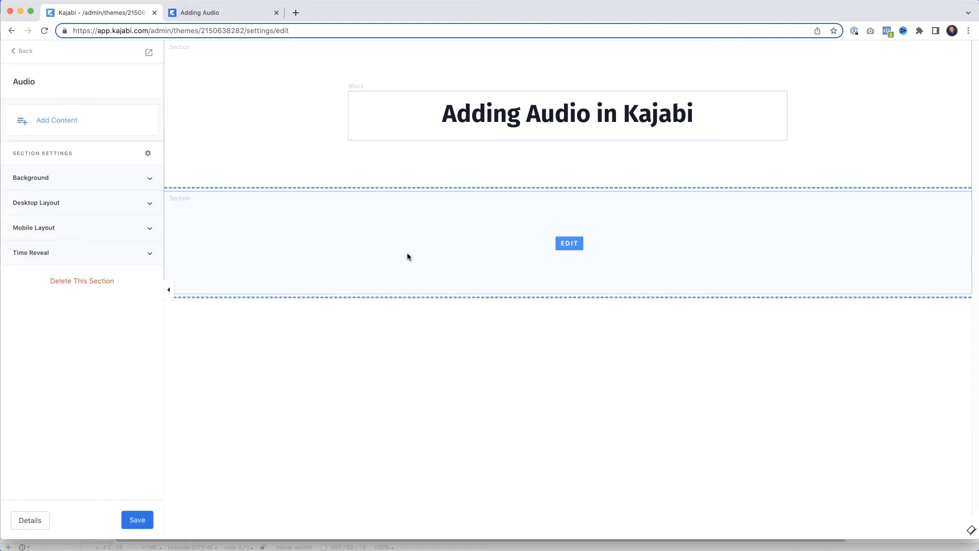
left_click(30, 177)
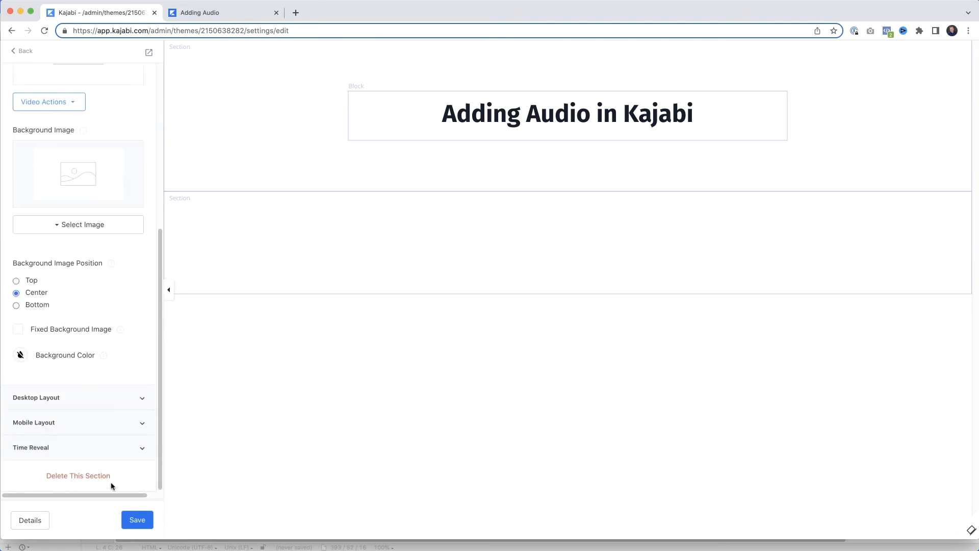
left_click(136, 519)
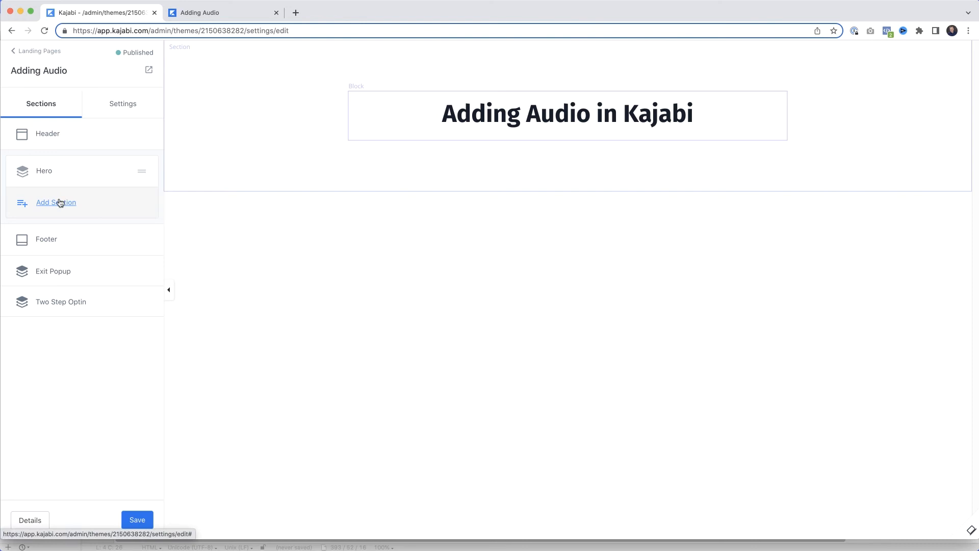
Step: Add a Custom Code section from the Custom group beneath the Hero heading
left_click(55, 202)
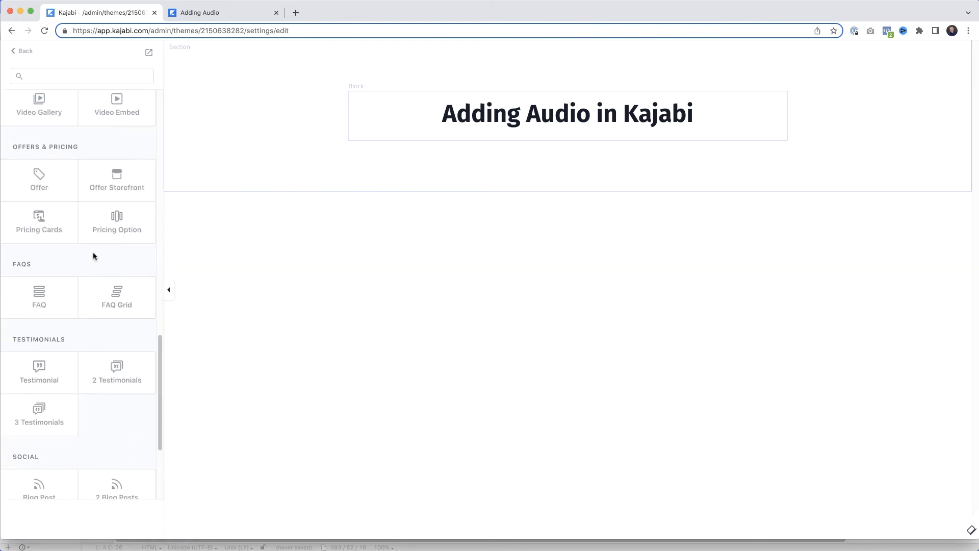
scroll("down", 3)
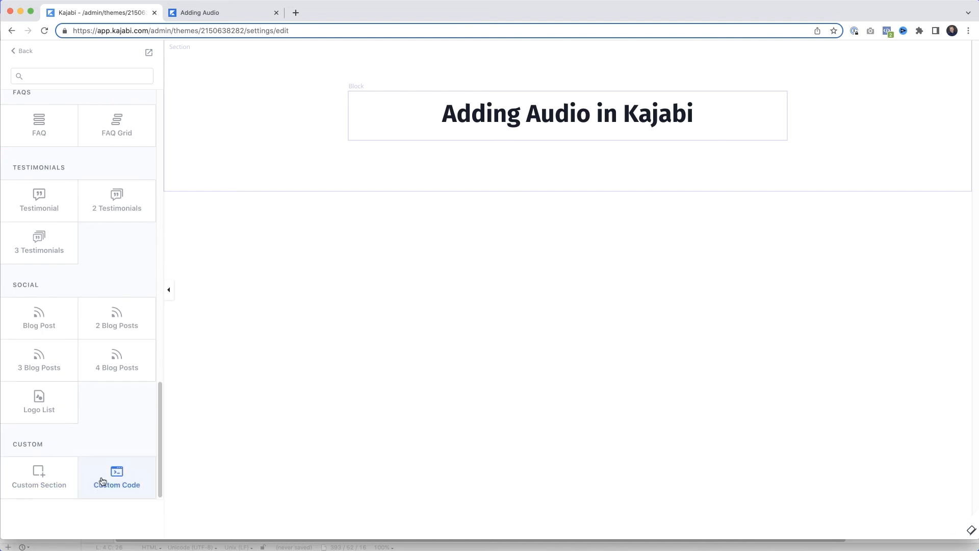
left_click(117, 477)
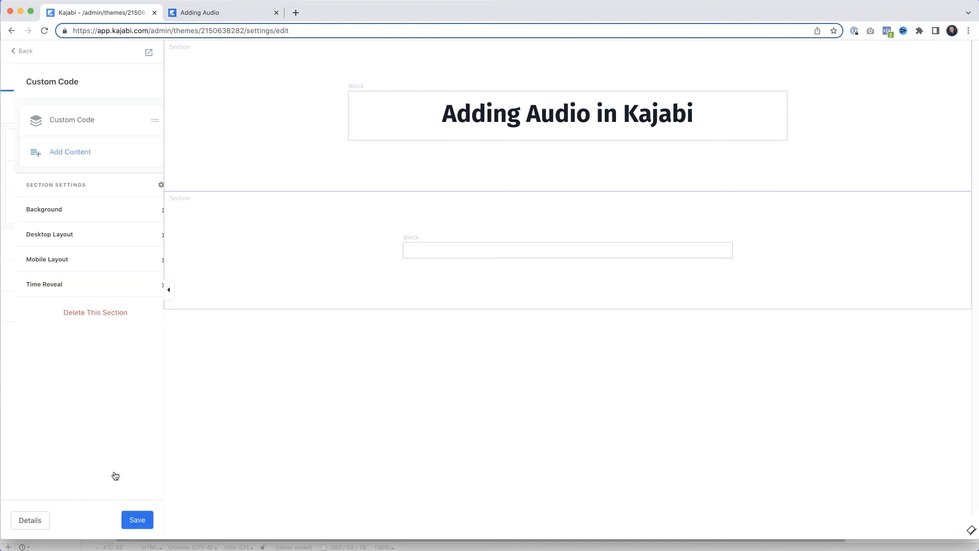
left_click(136, 519)
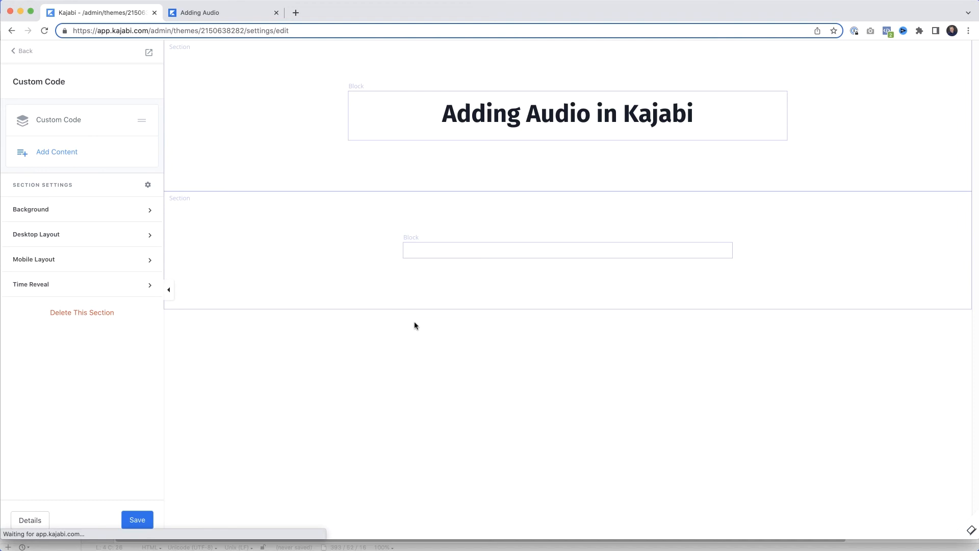
mouse_move(548, 252)
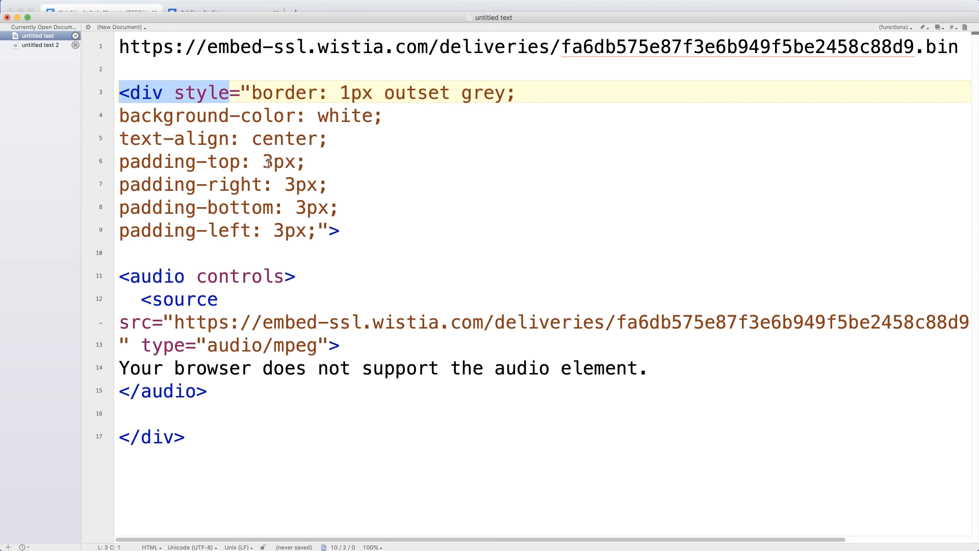
Step: Copy the grey-bordered div and Wistia-sourced audio HTML from BBEdit
double_click(348, 115)
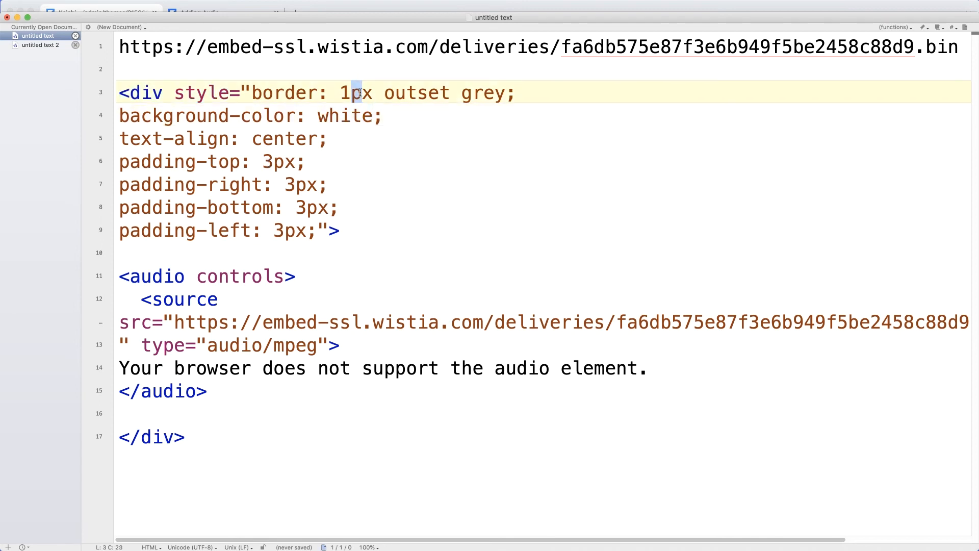
left_click_drag(374, 93, 494, 93)
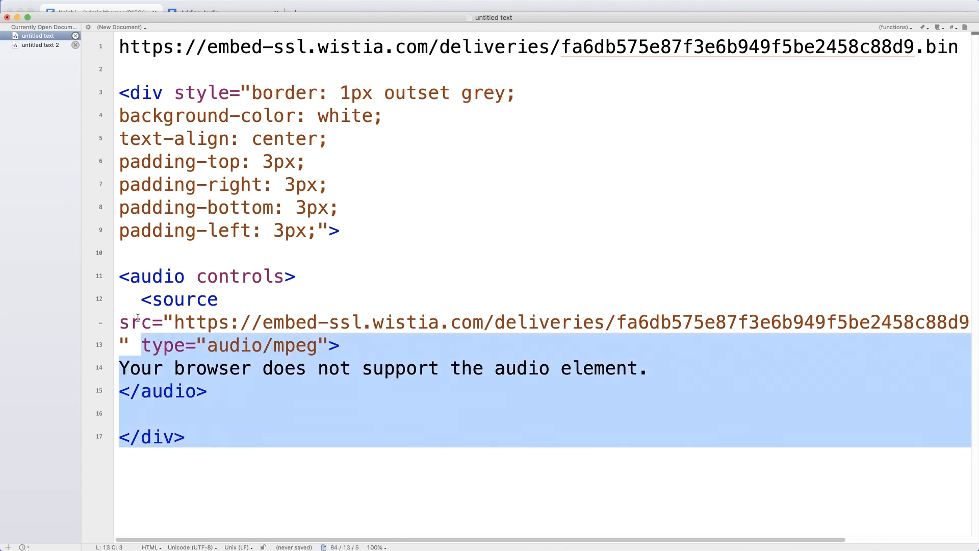
right_click(156, 100)
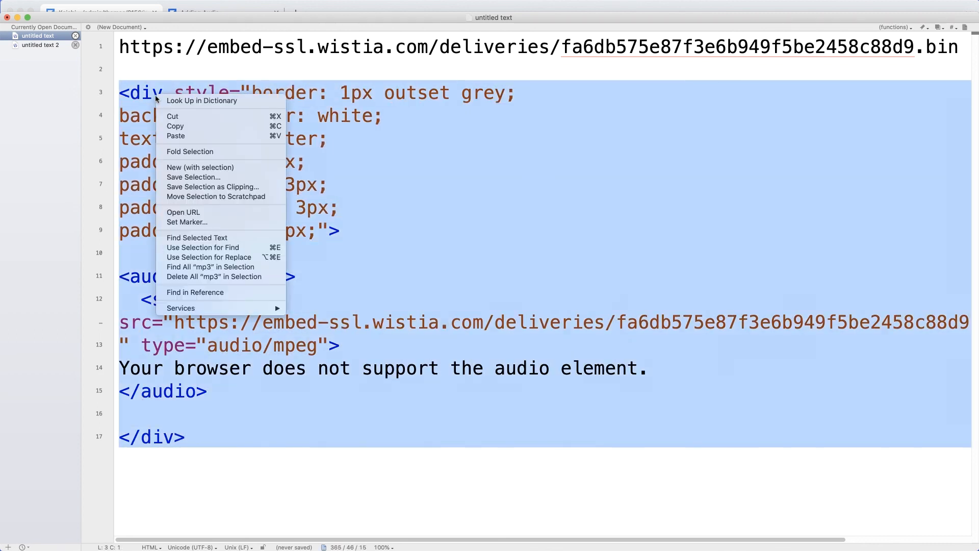
left_click(188, 129)
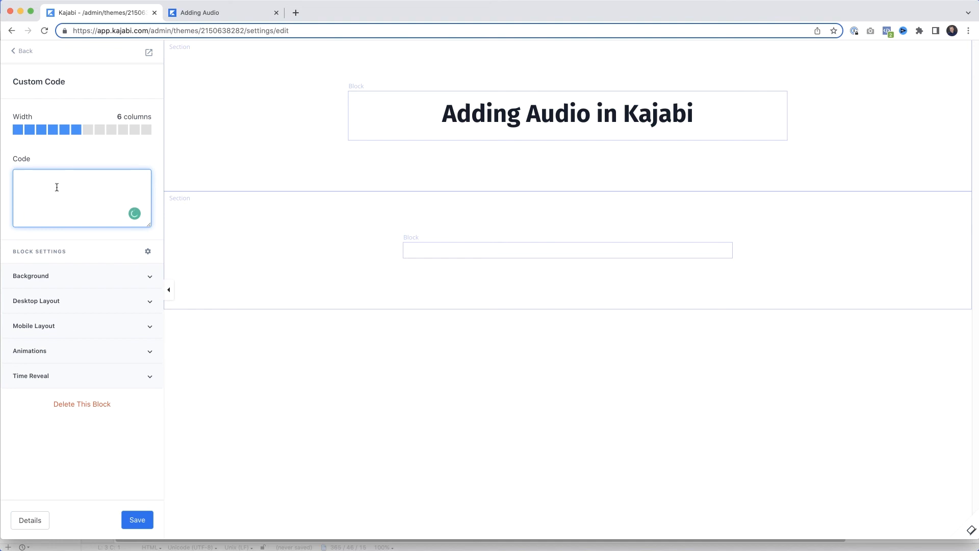
Step: Paste the audio player HTML into the Code field and save the landing page
left_click(137, 519)
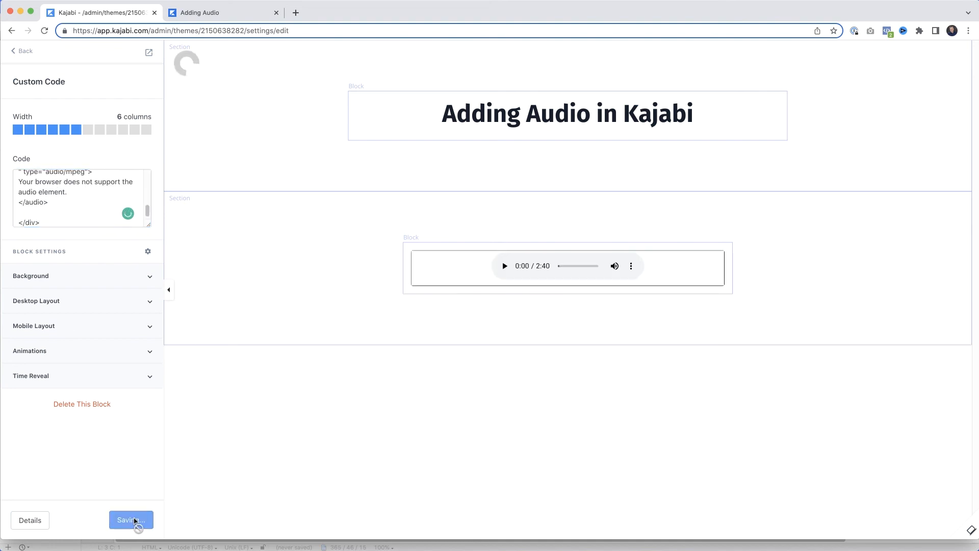
left_click(221, 13)
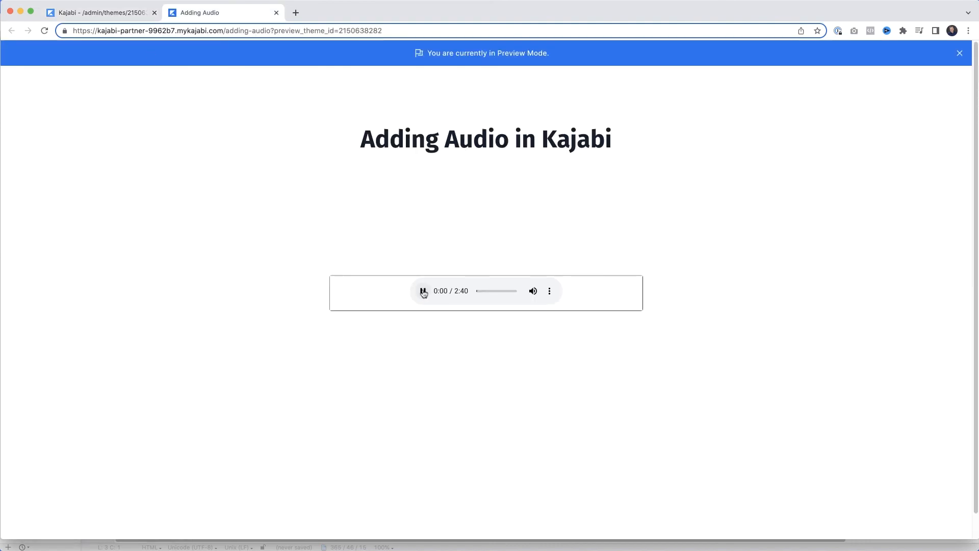
Step: Play the embedded audio in preview for several seconds, then pause it around 0:11
left_click(424, 291)
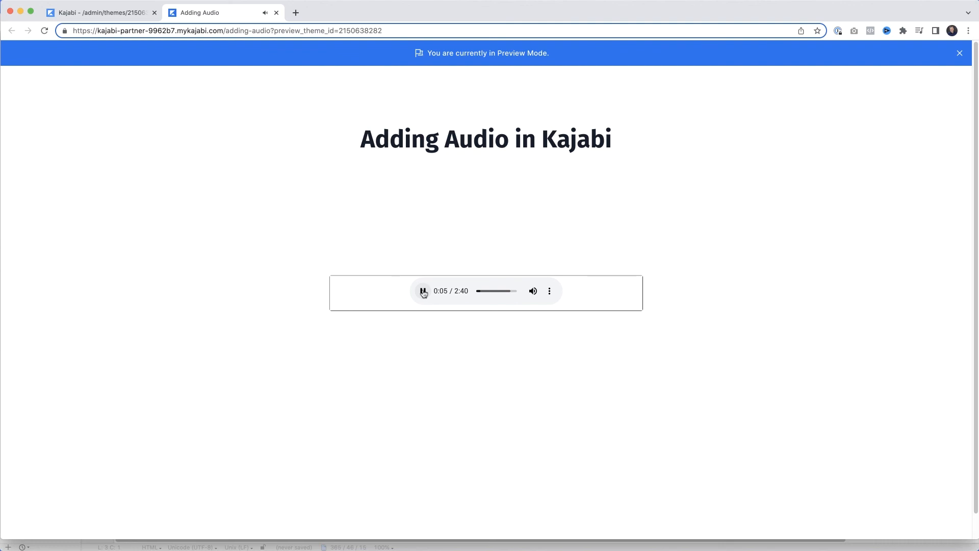
left_click(423, 290)
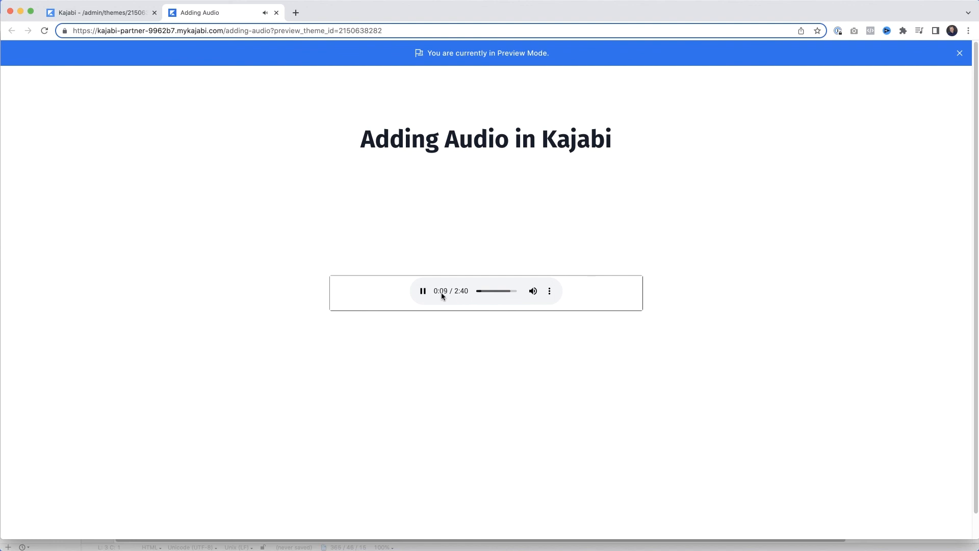
left_click(422, 291)
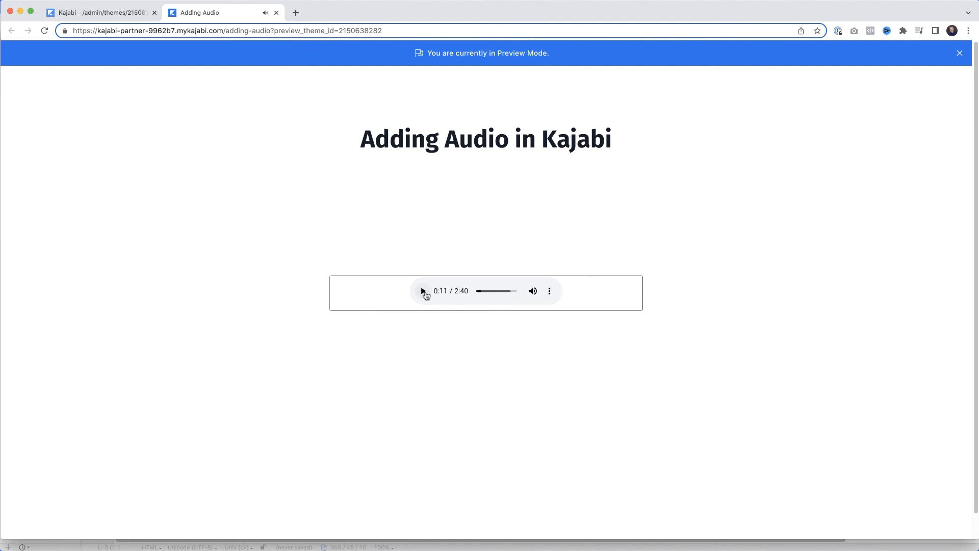